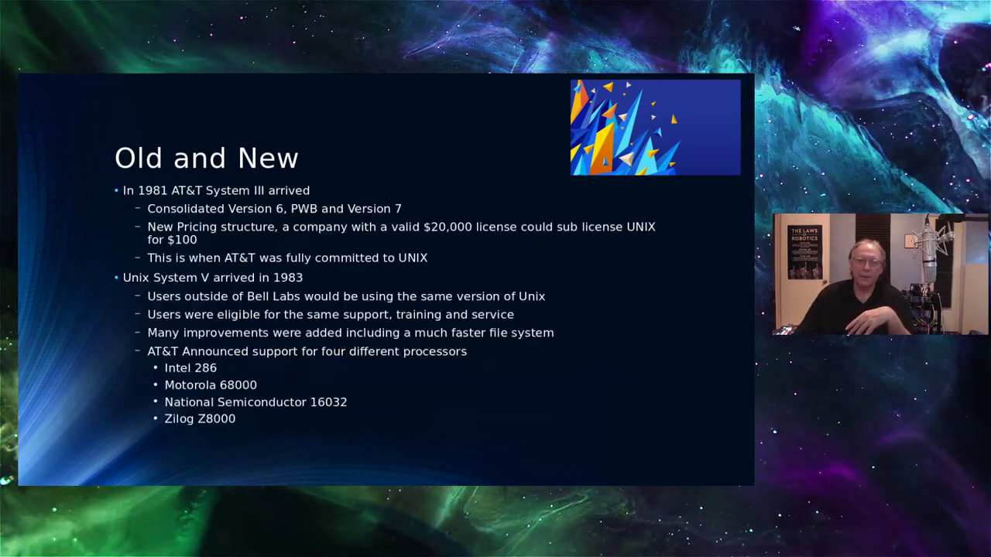
{"action": "key", "text": "Right"}
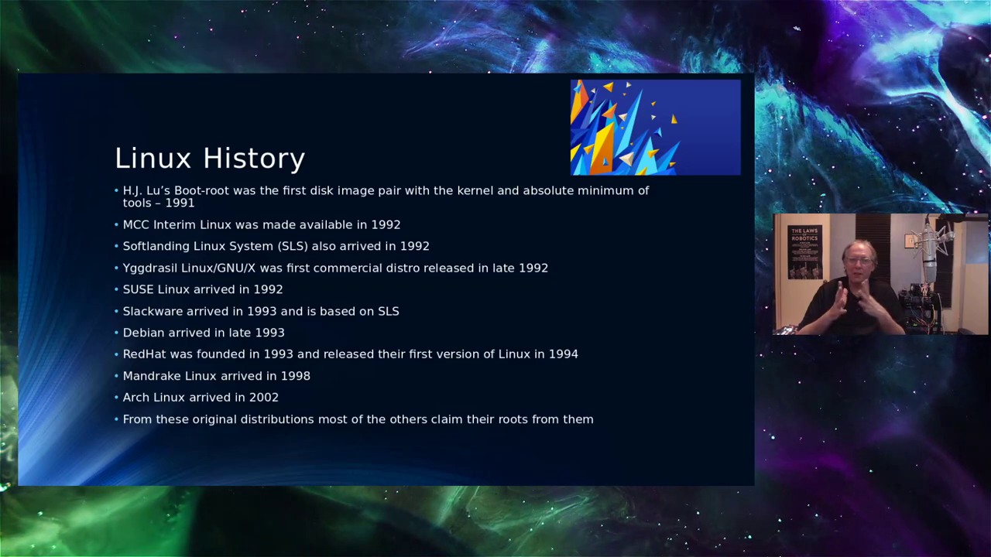
{"action": "key", "text": "right"}
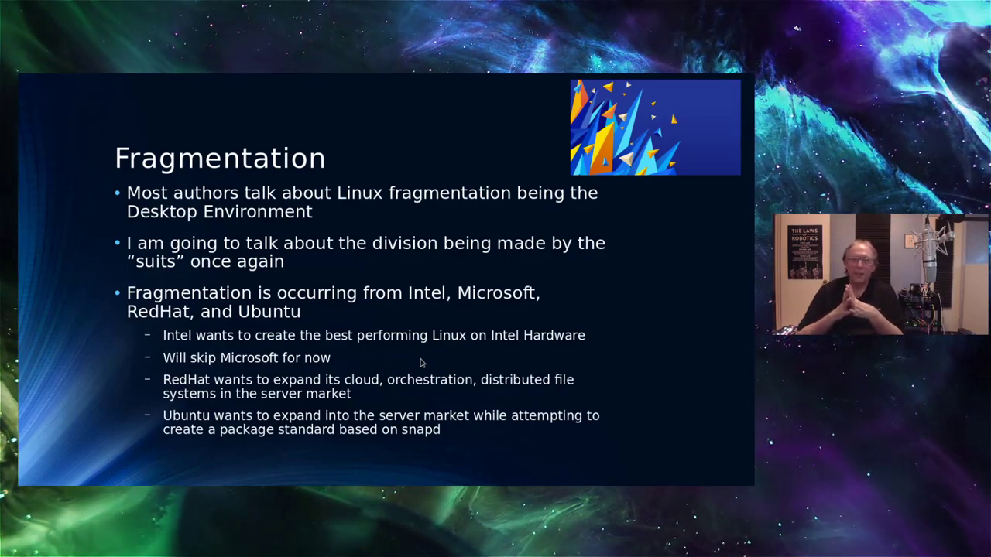